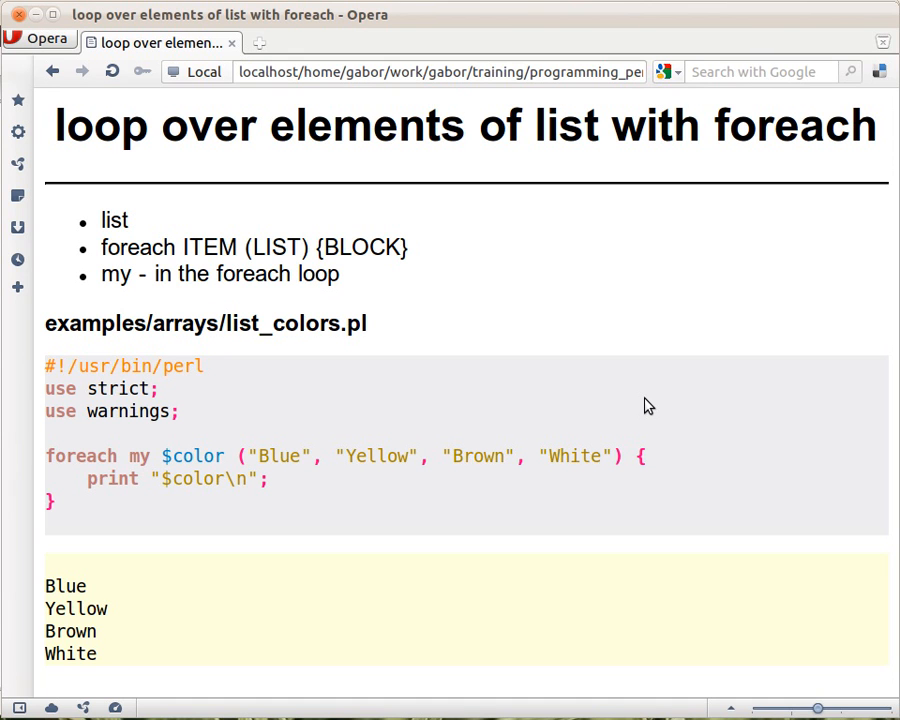
pyautogui.moveTo(218, 462)
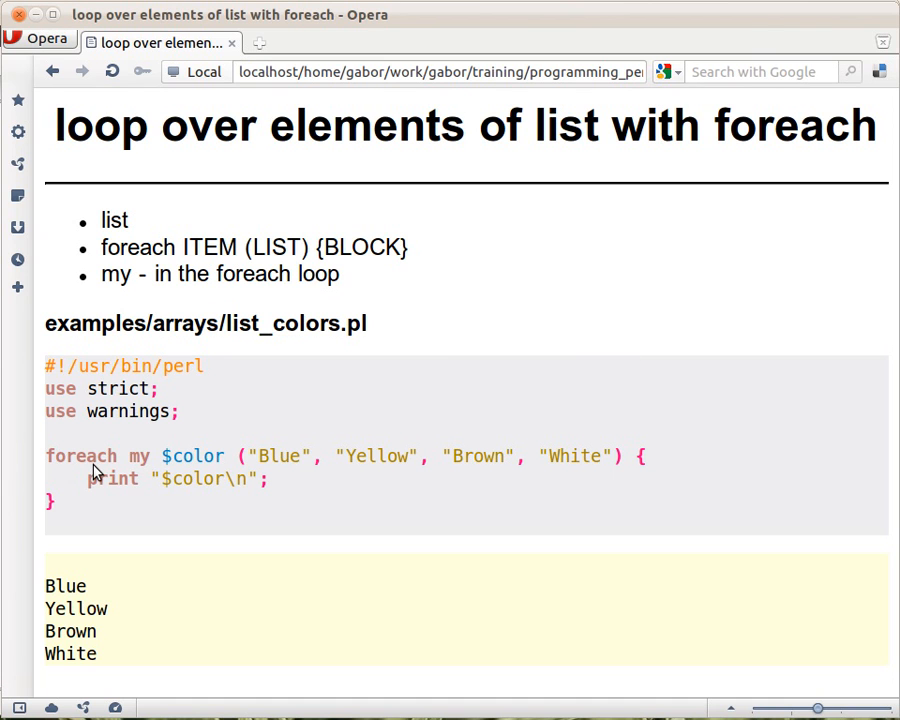
pyautogui.moveTo(113, 485)
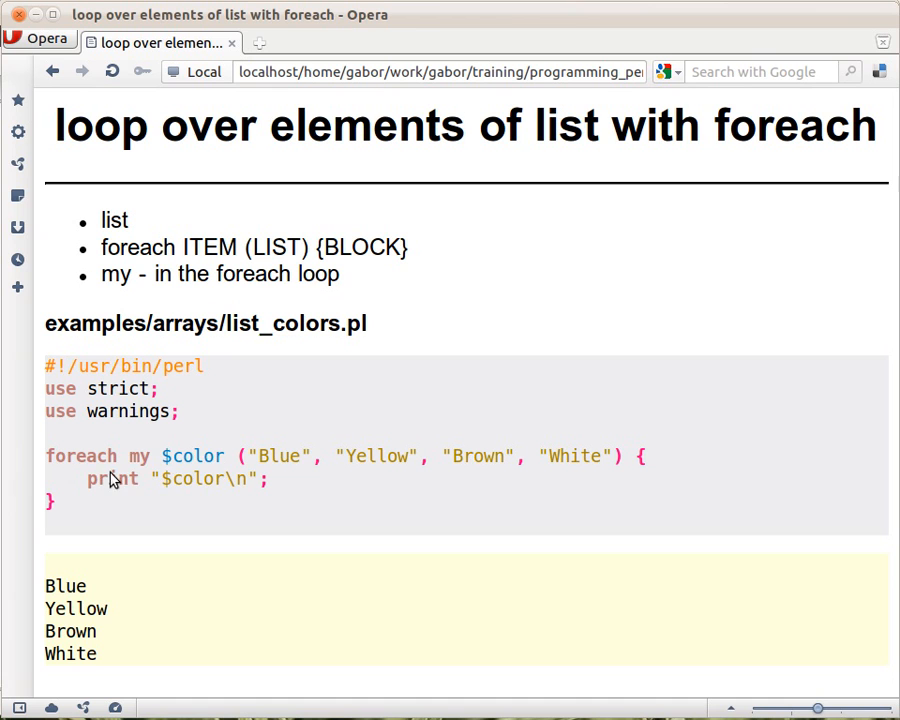
pyautogui.moveTo(216, 474)
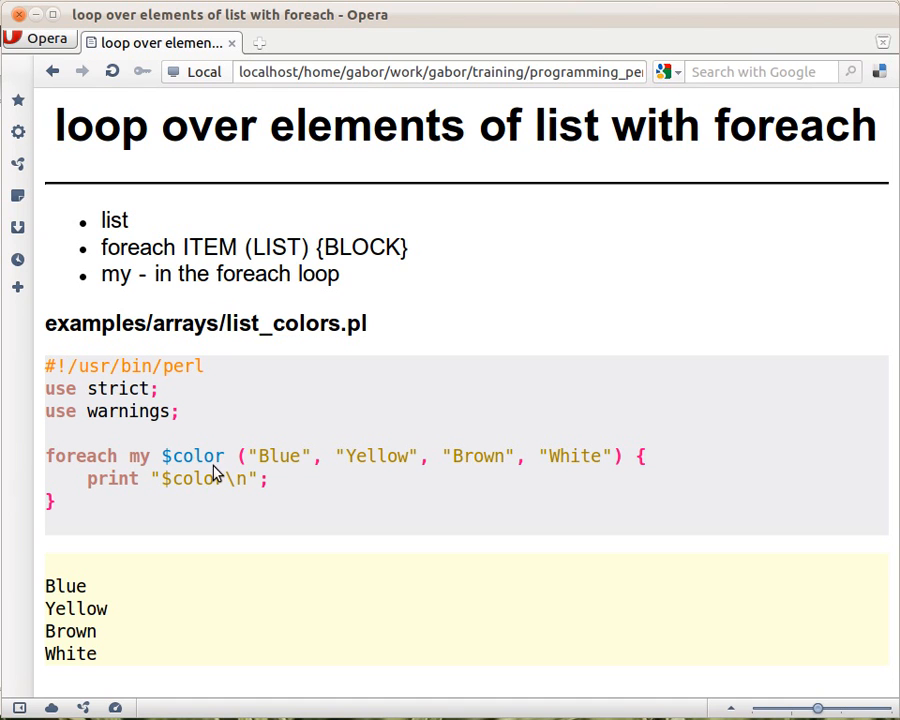
pyautogui.moveTo(140, 463)
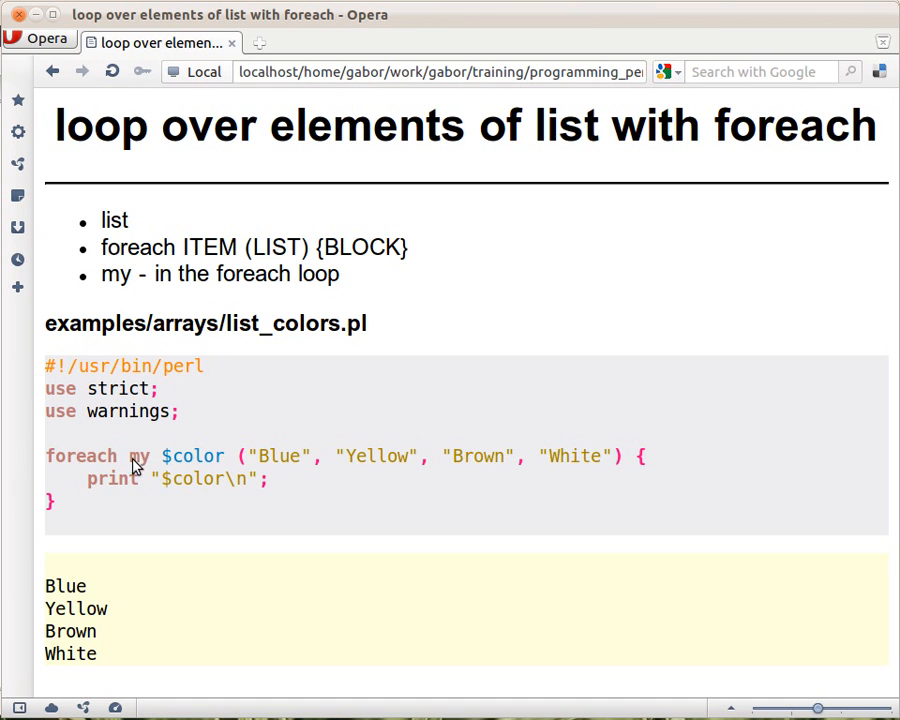
pyautogui.moveTo(258, 467)
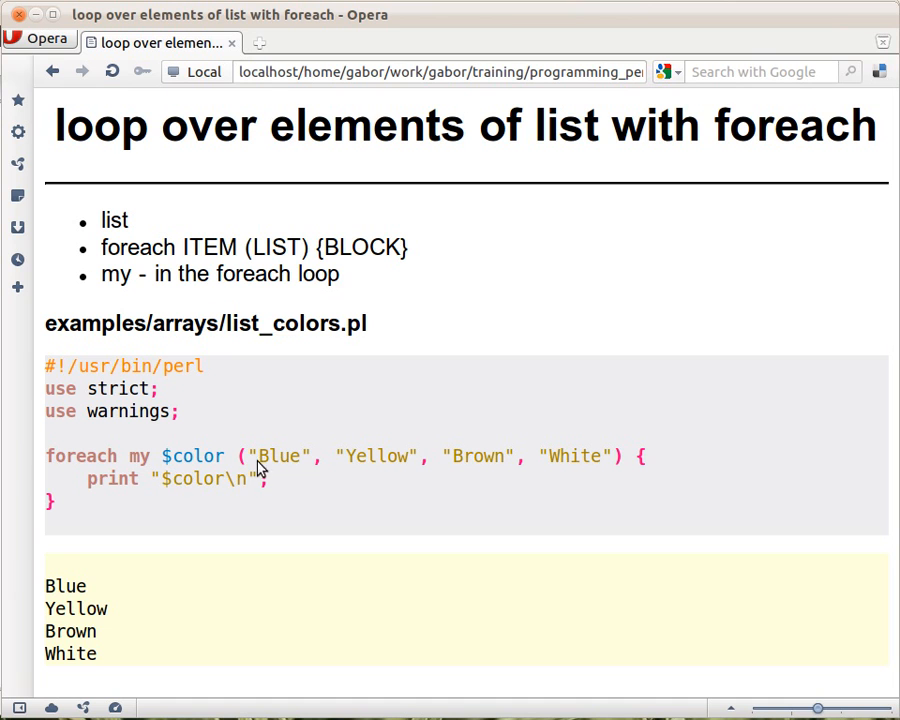
pyautogui.moveTo(228, 478)
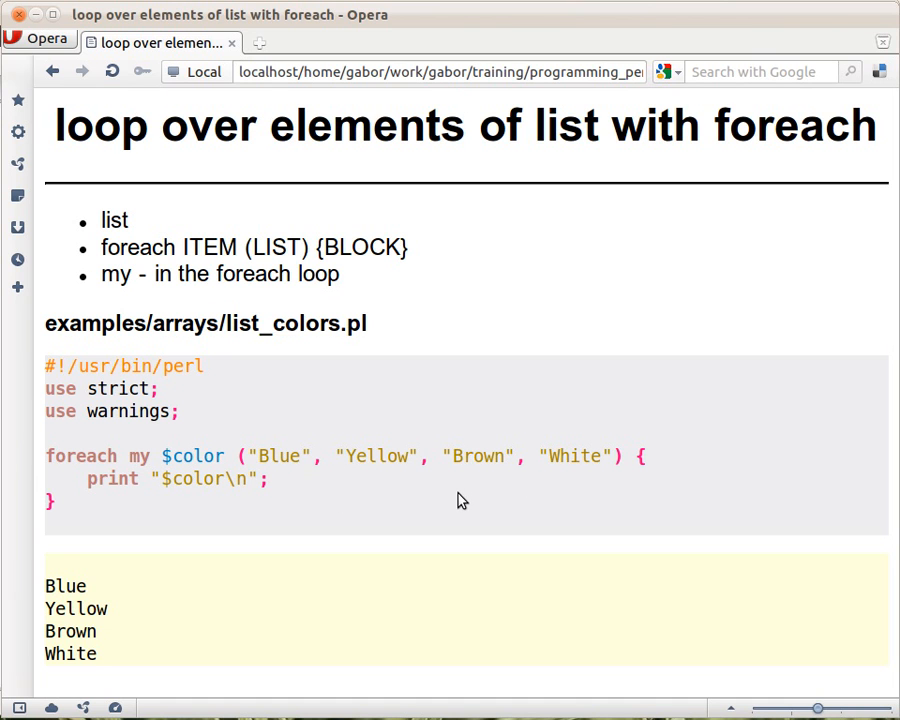
pyautogui.moveTo(648, 502)
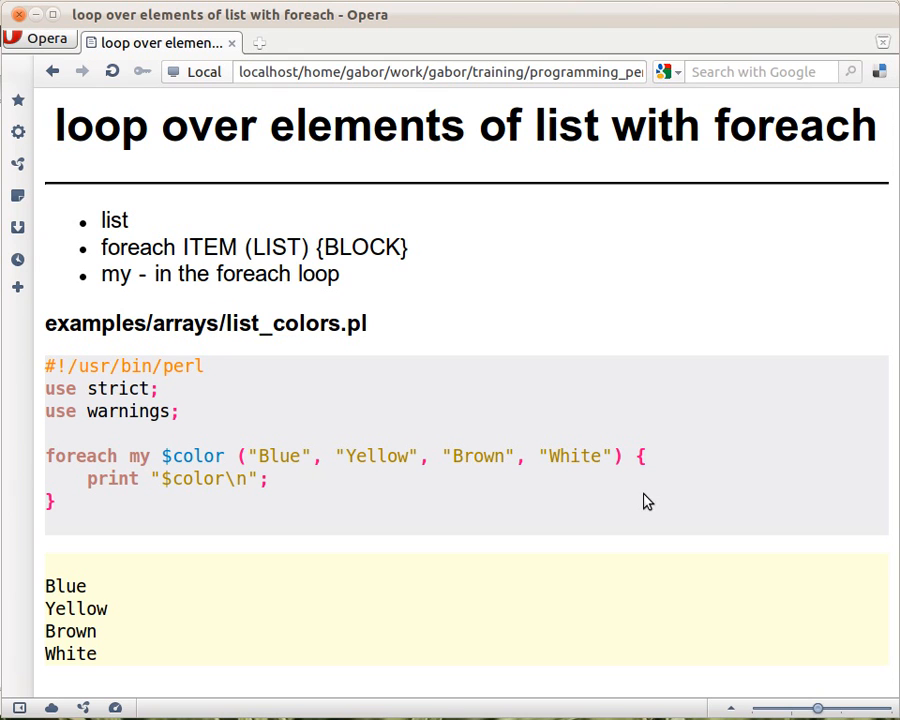
pyautogui.moveTo(63, 515)
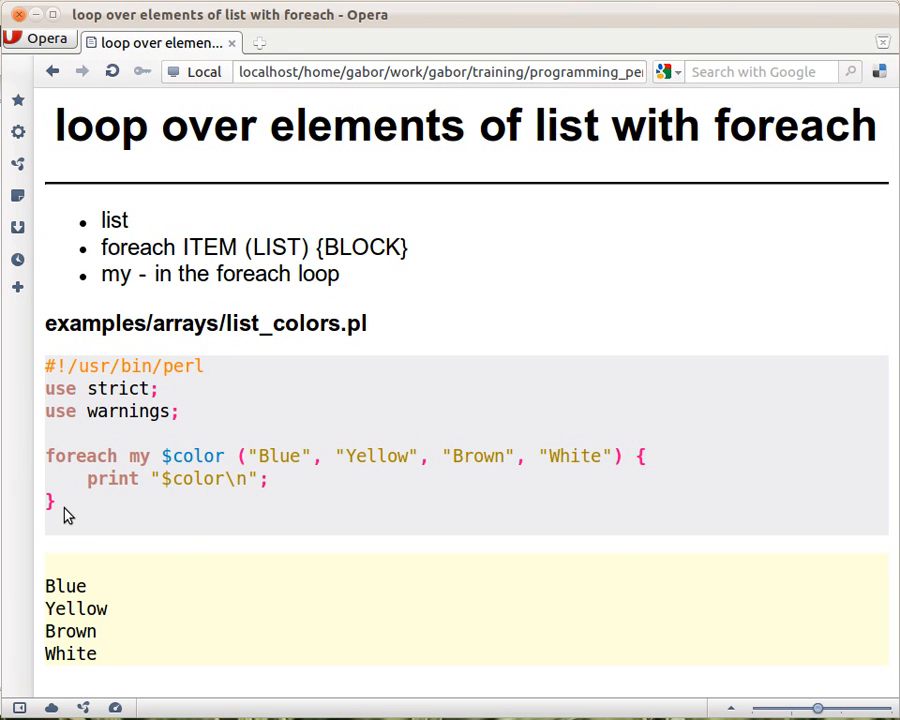
pyautogui.moveTo(190, 482)
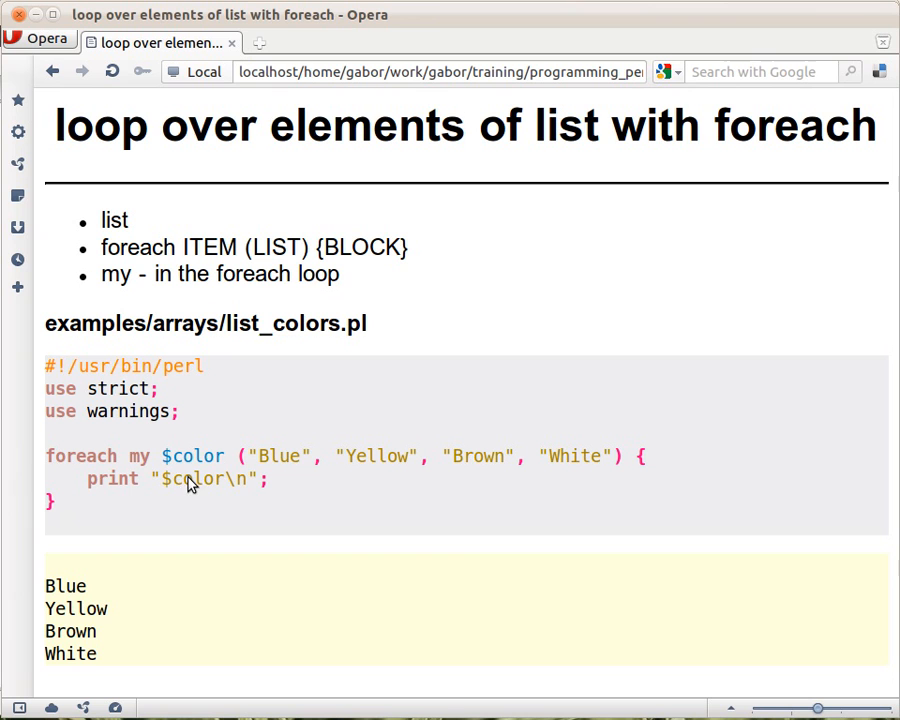
pyautogui.moveTo(366, 479)
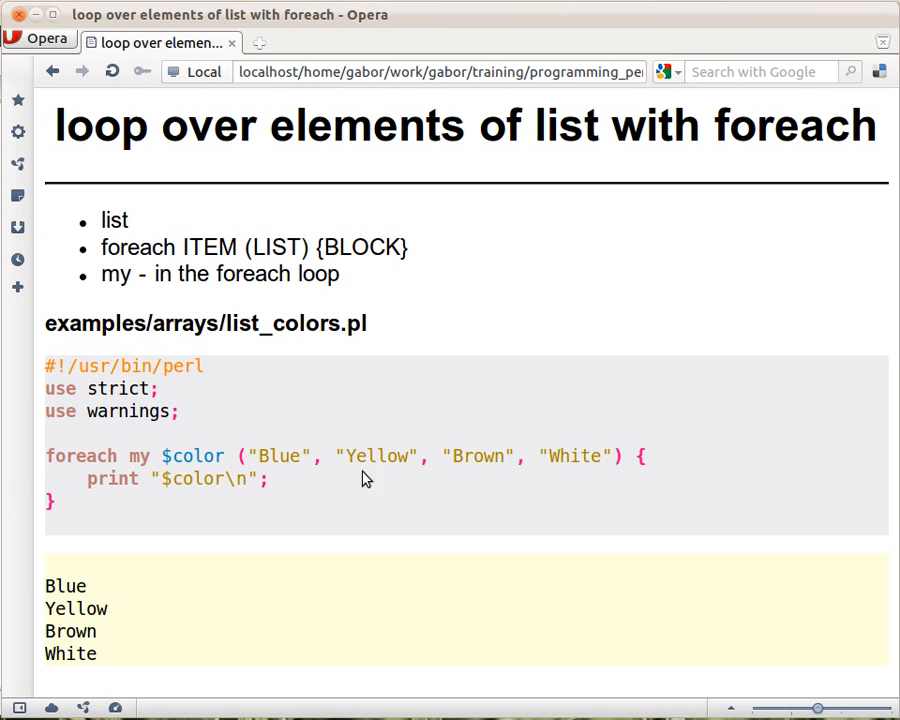
pyautogui.moveTo(225, 453)
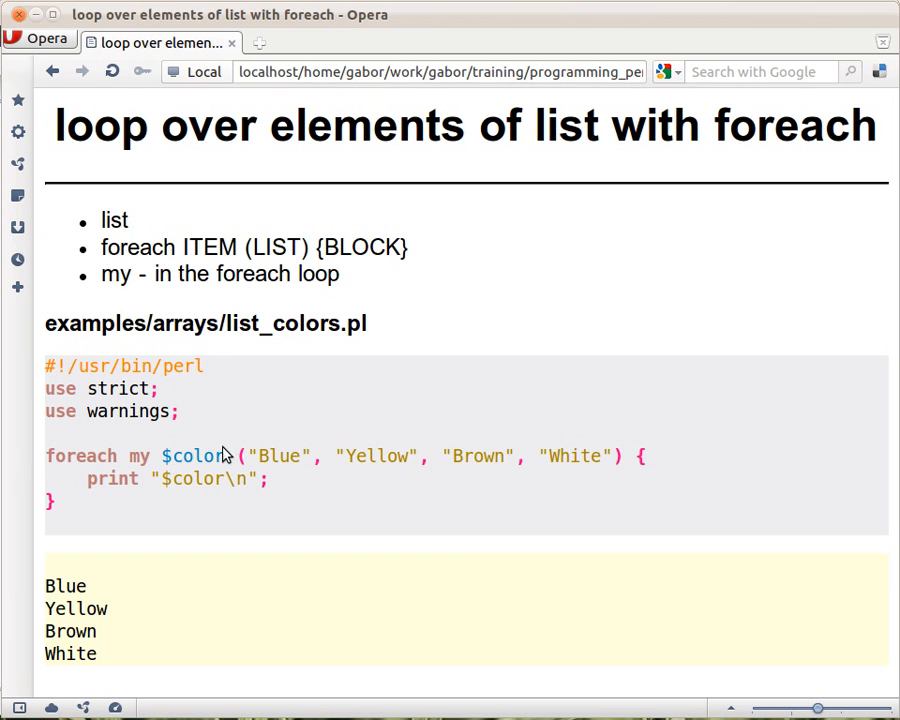
pyautogui.moveTo(293, 500)
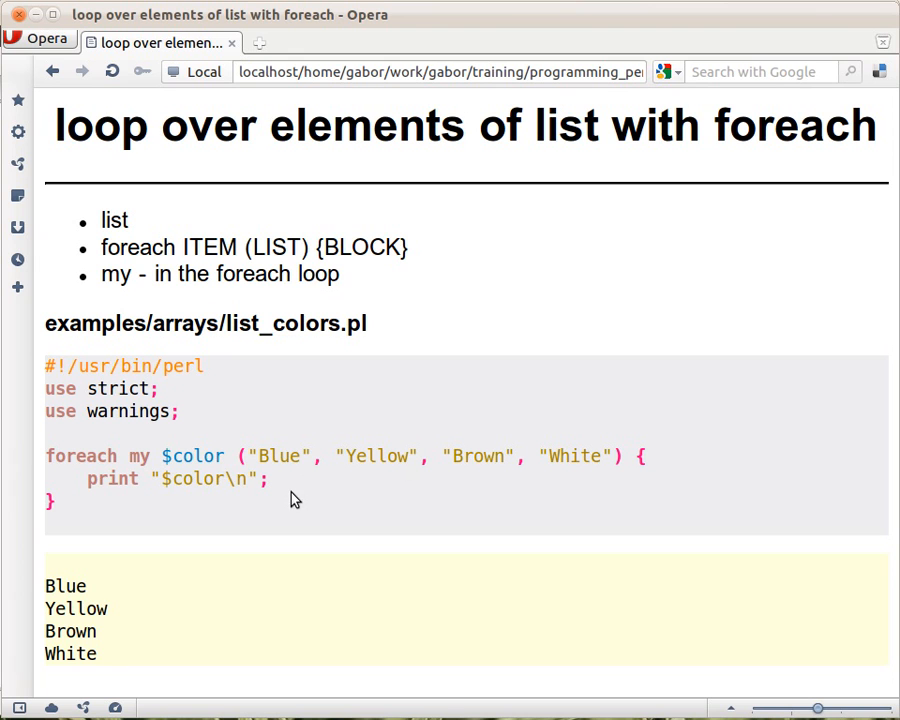
pyautogui.moveTo(302, 501)
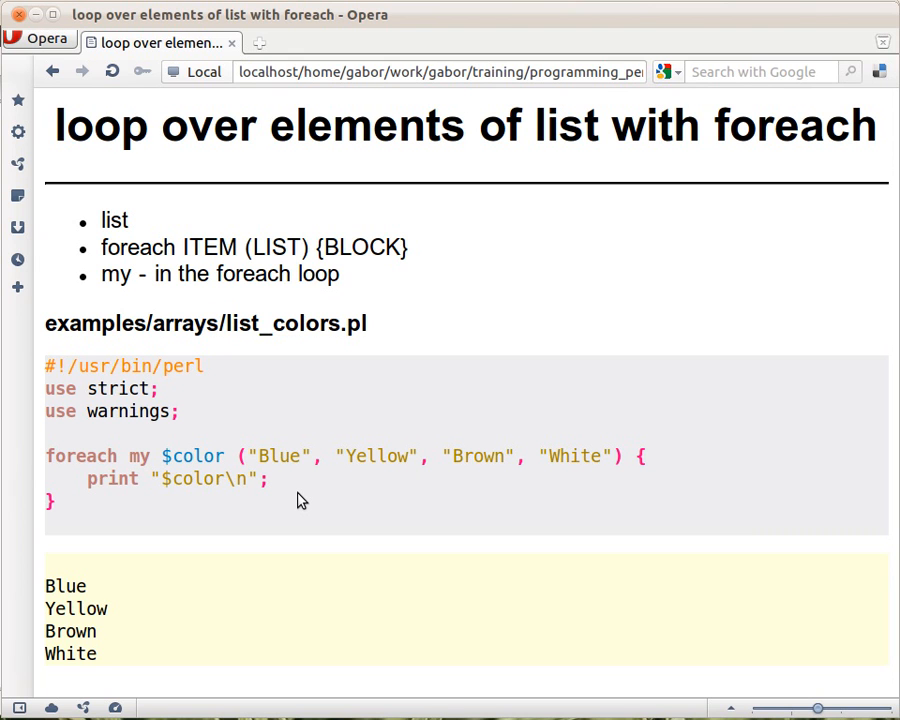
pyautogui.moveTo(218, 467)
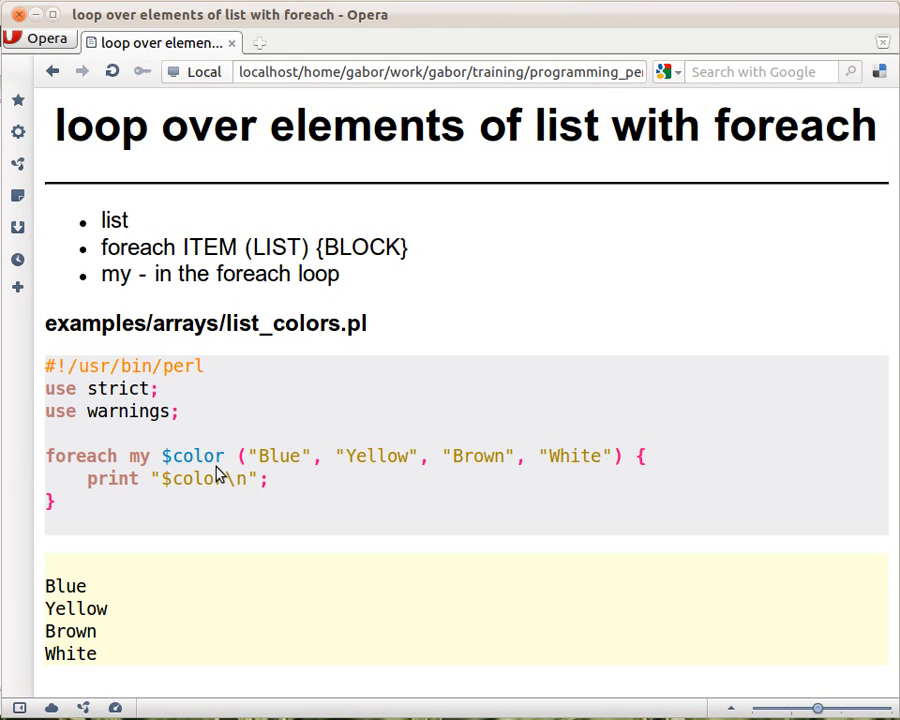
pyautogui.moveTo(220, 512)
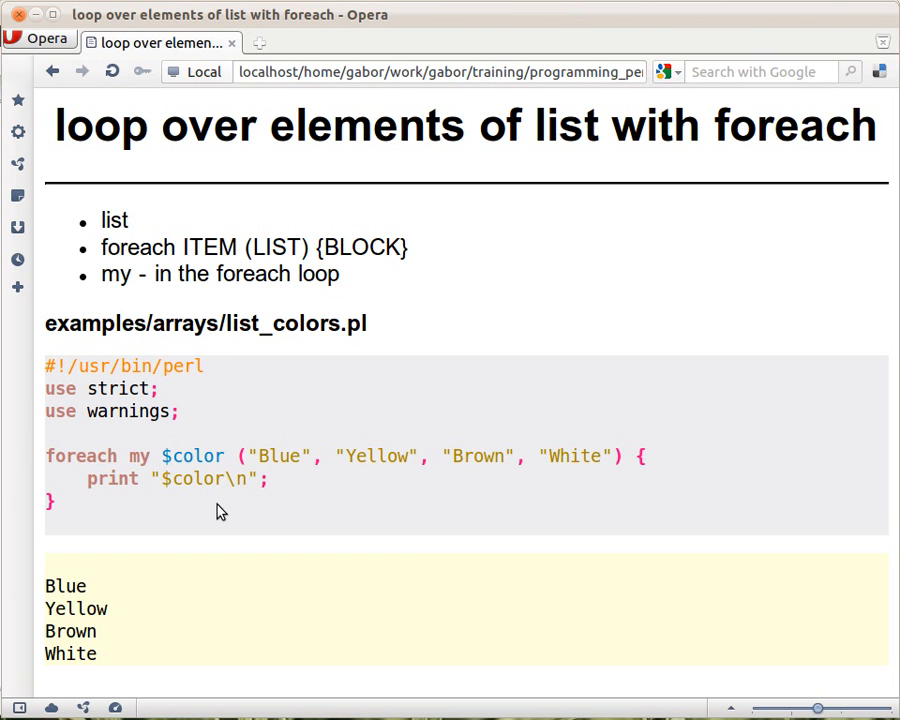
pyautogui.moveTo(113, 510)
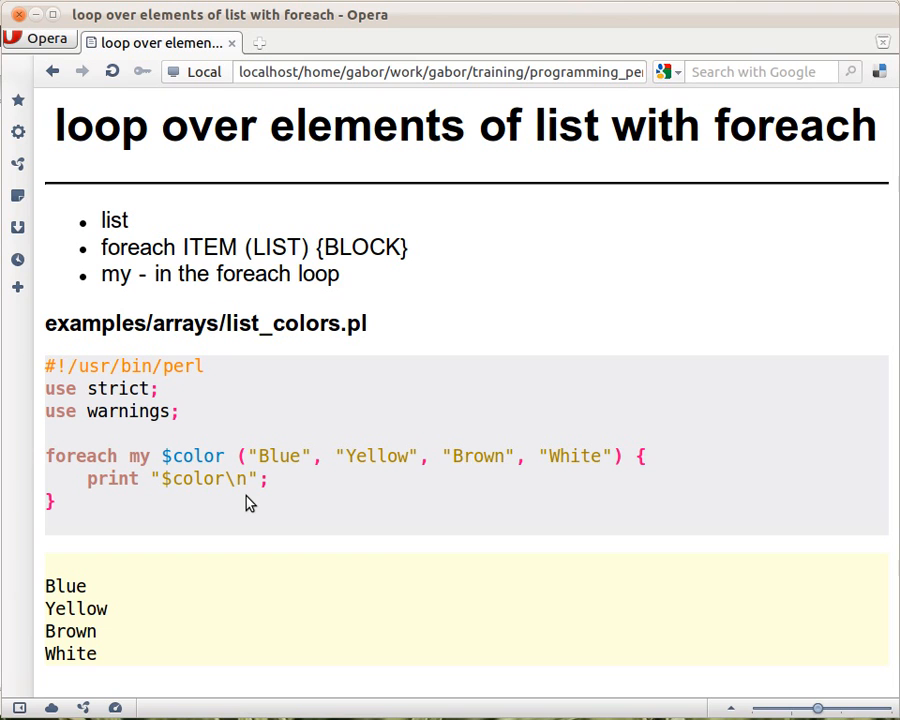
pyautogui.moveTo(363, 479)
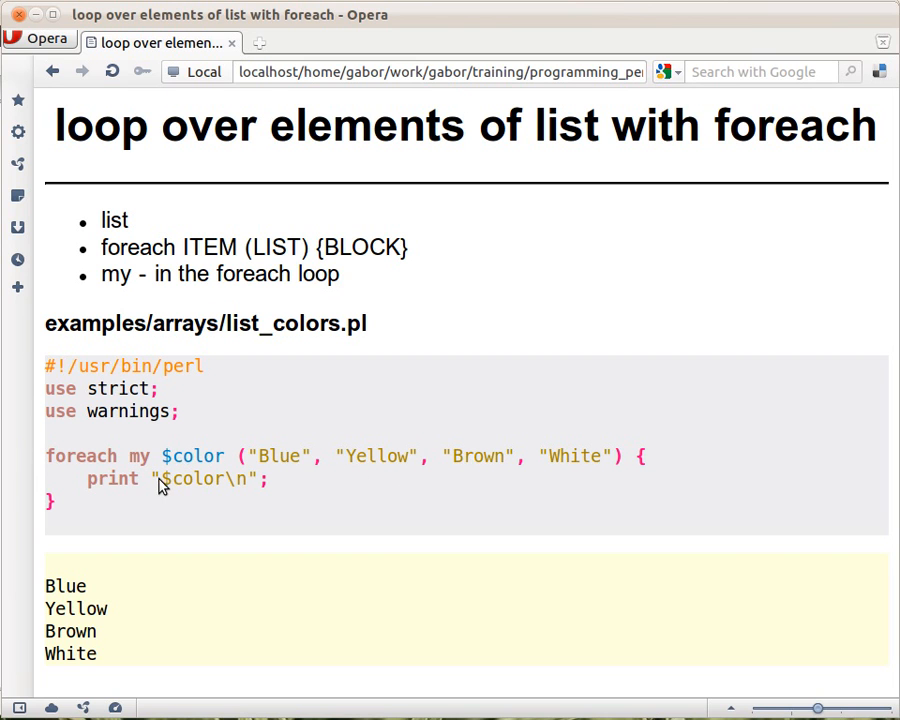
pyautogui.moveTo(230, 562)
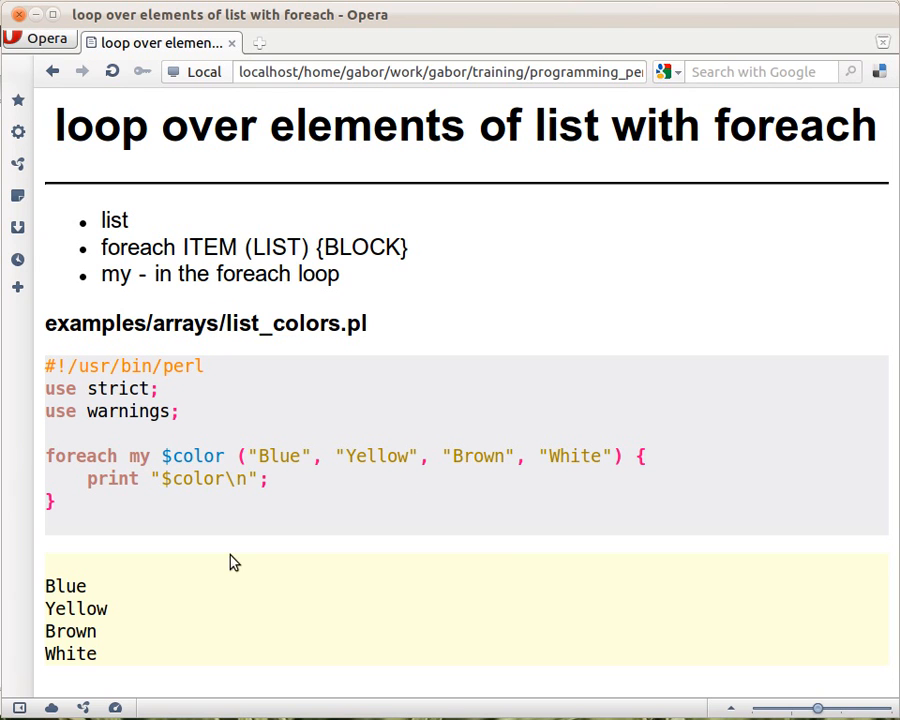
pyautogui.moveTo(138, 503)
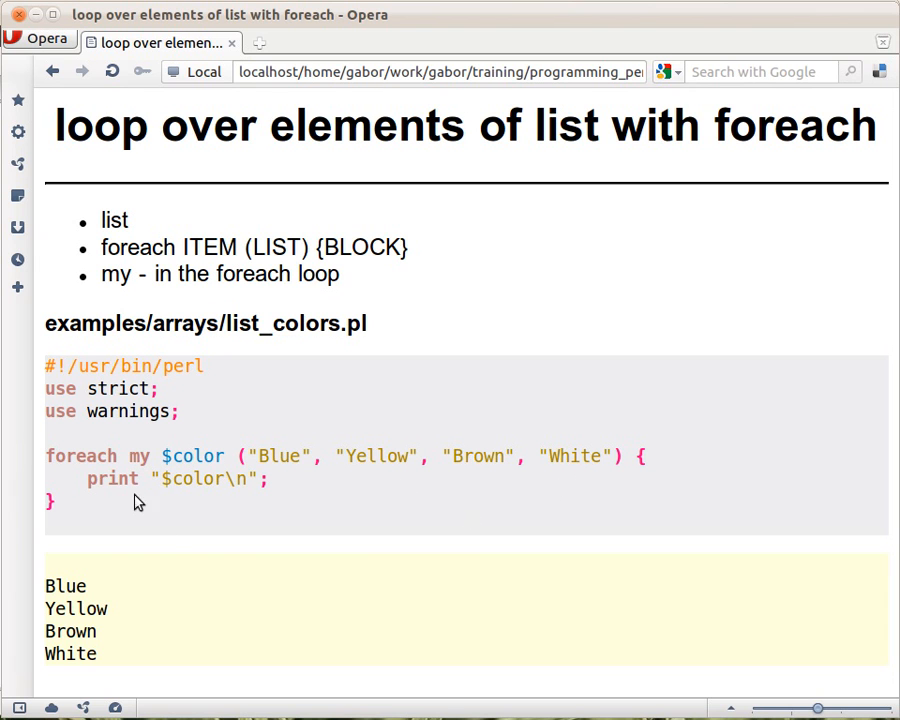
pyautogui.moveTo(150, 548)
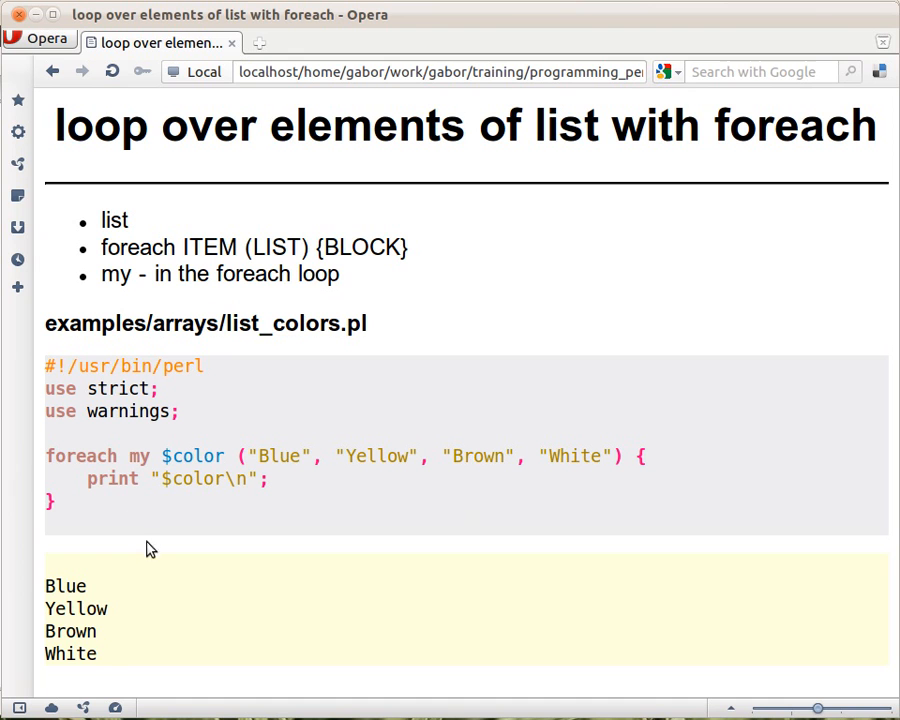
pyautogui.moveTo(96, 608)
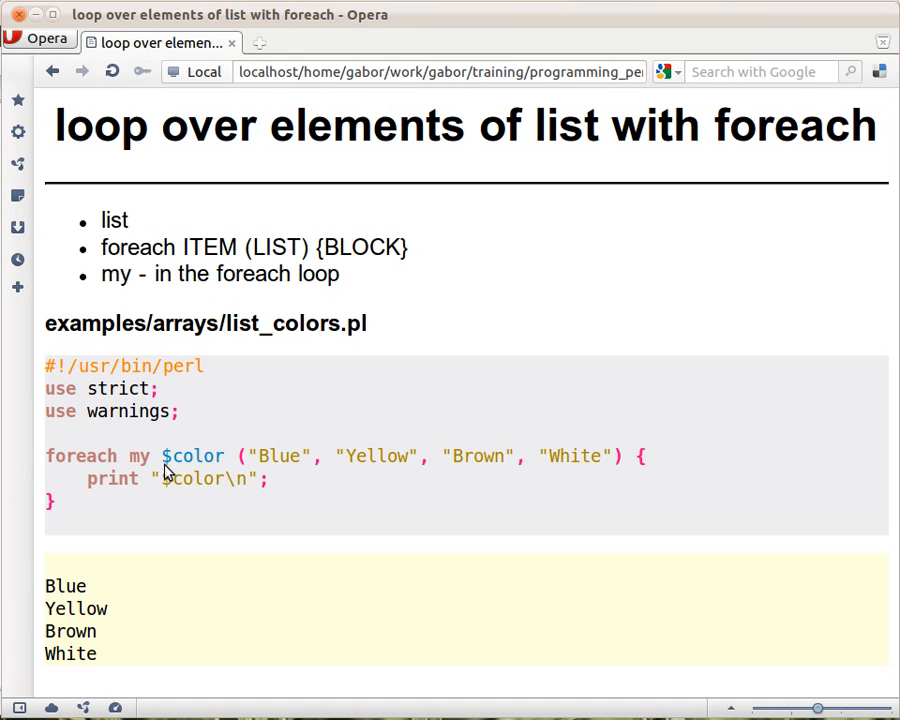
pyautogui.moveTo(228, 467)
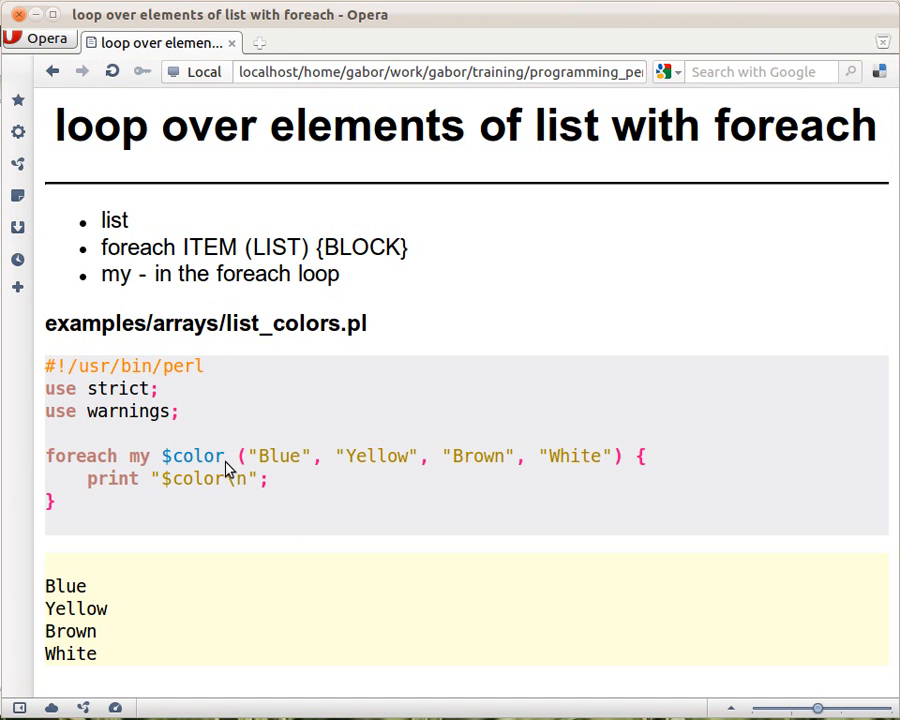
pyautogui.moveTo(218, 464)
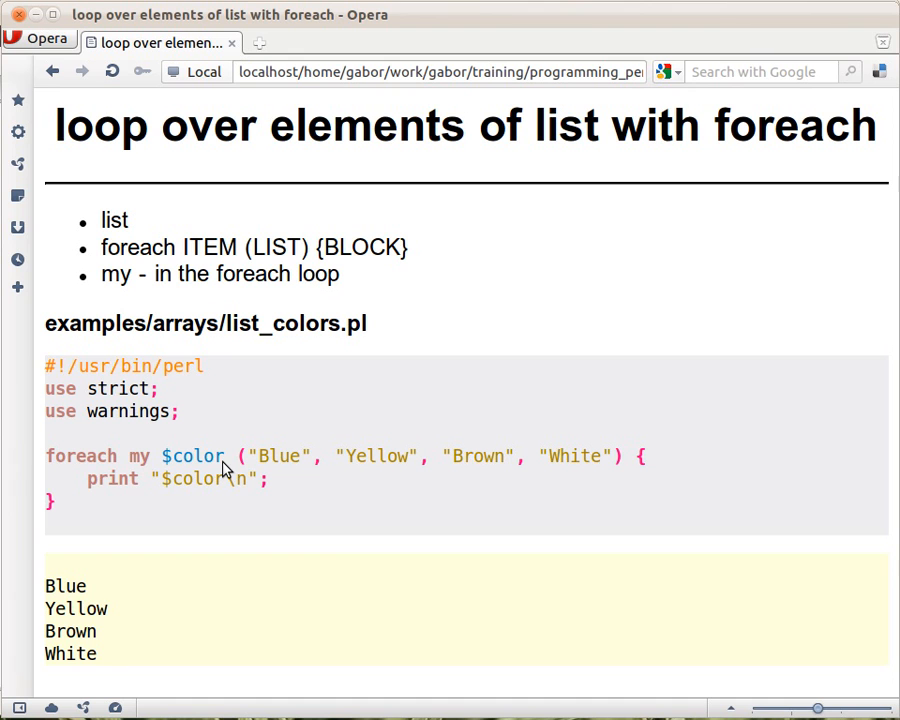
pyautogui.moveTo(493, 495)
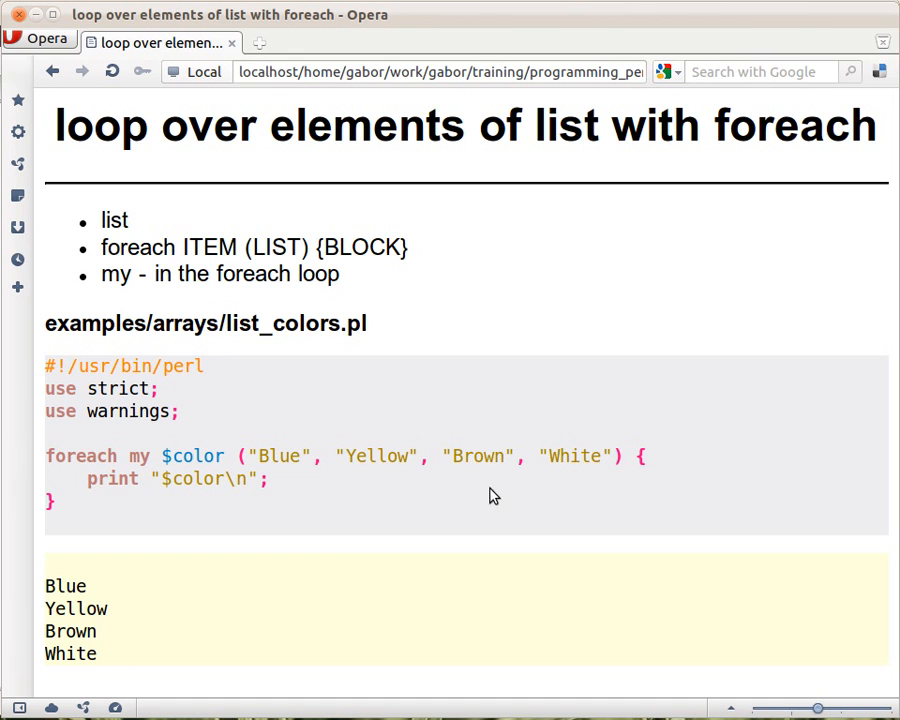